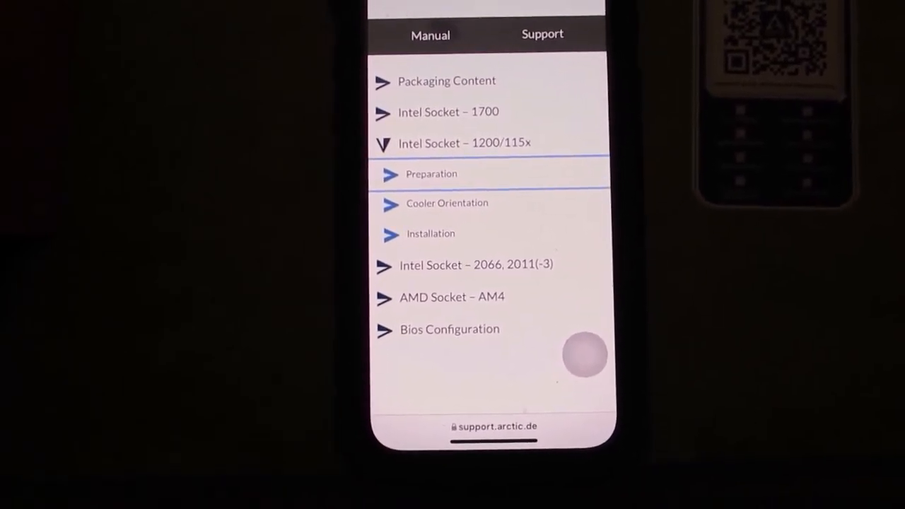
- Scroll down the Arctic manual toward the cooler orientation and Back Intake airflow diagrams
scroll("down", 3)
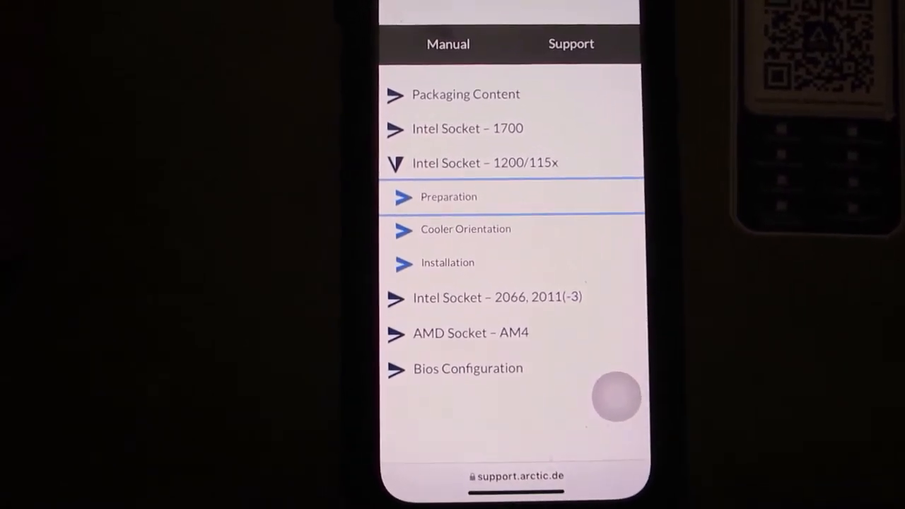
scroll("down", 3)
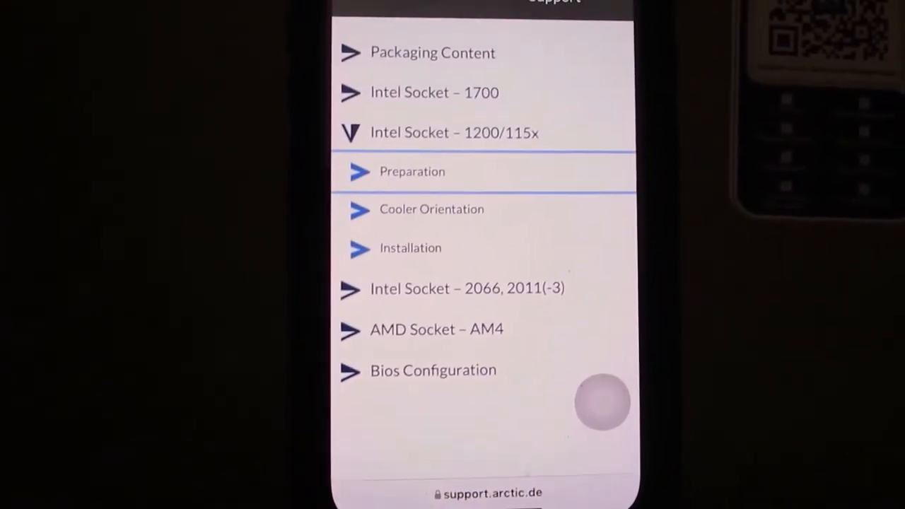
scroll("down", 3)
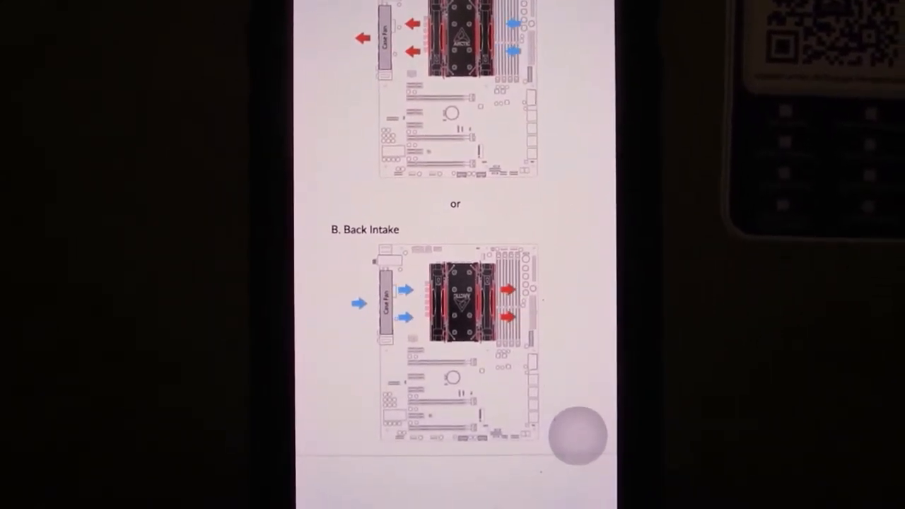
scroll("down", 3)
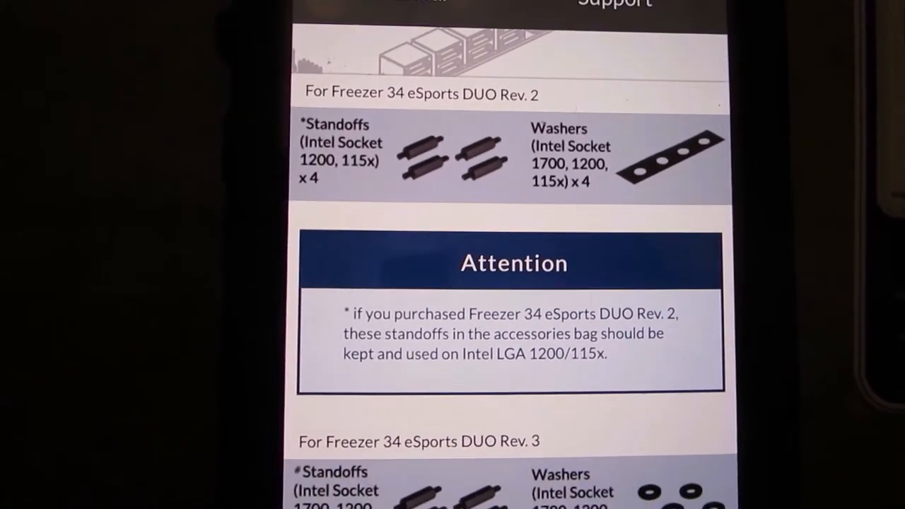
scroll("down", 3)
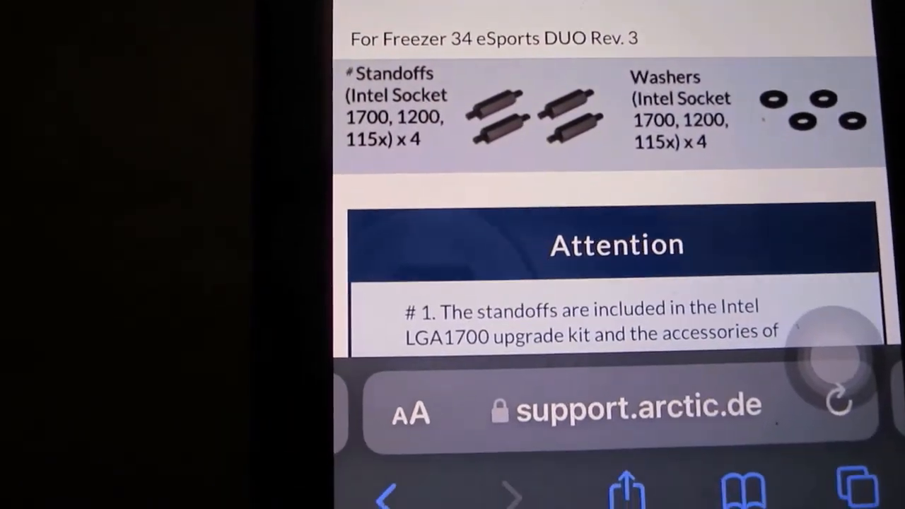
scroll("down", 3)
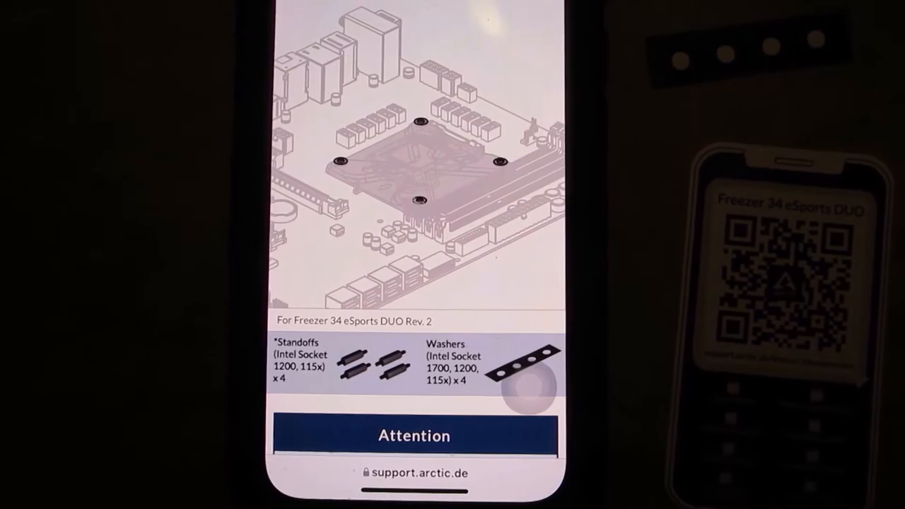
scroll("down", 3)
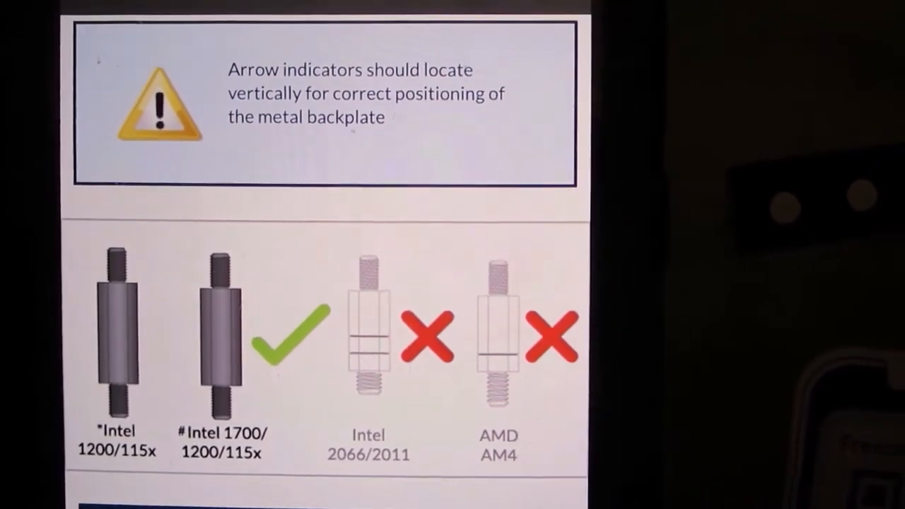
scroll("down", 3)
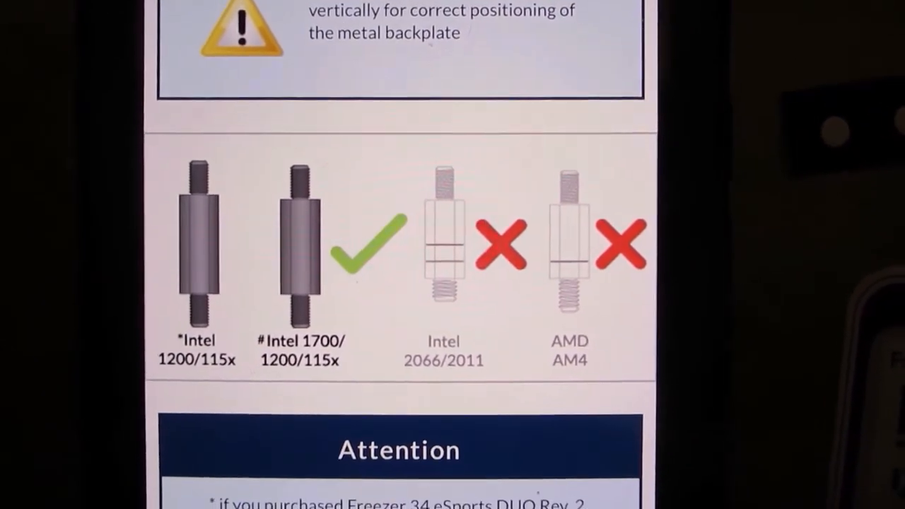
scroll("down", 3)
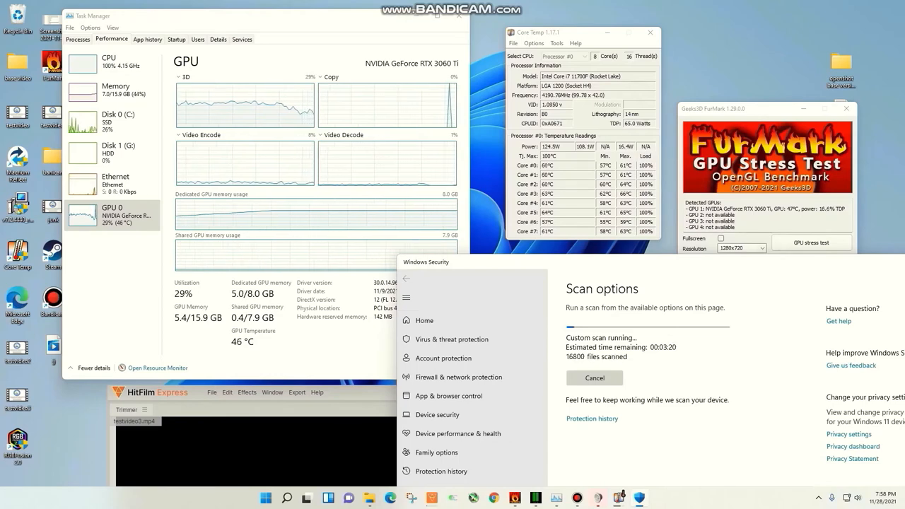
- Switch Task Manager's Performance view from GPU to CPU usage while the custom scan runs
left_click(109, 64)
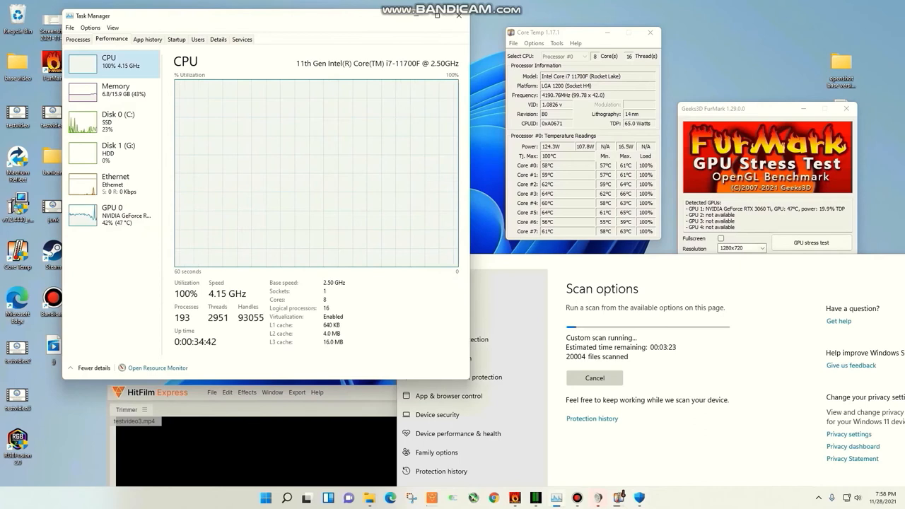